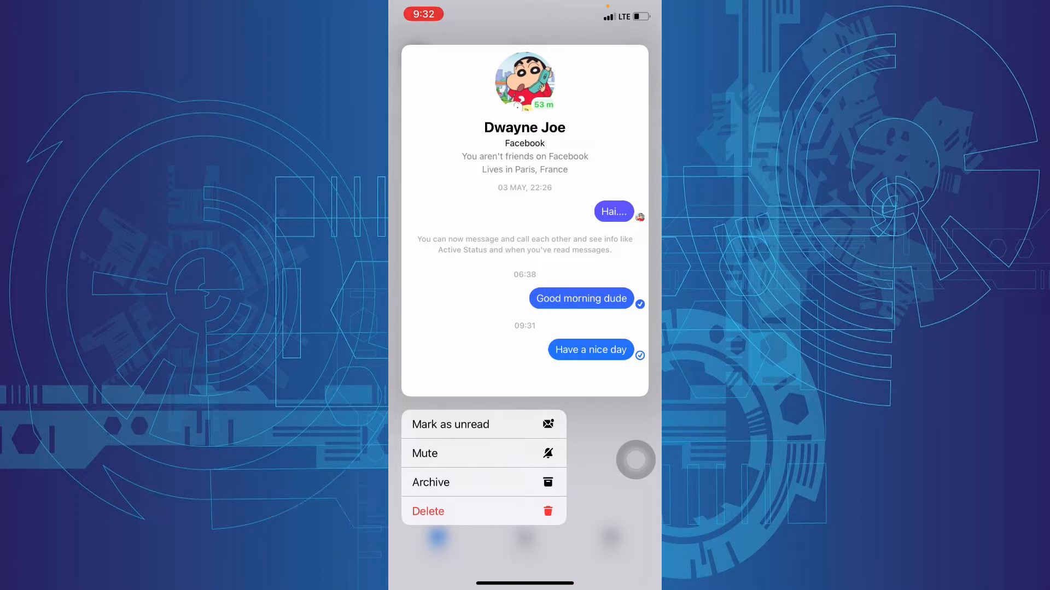
pyautogui.click(428, 510)
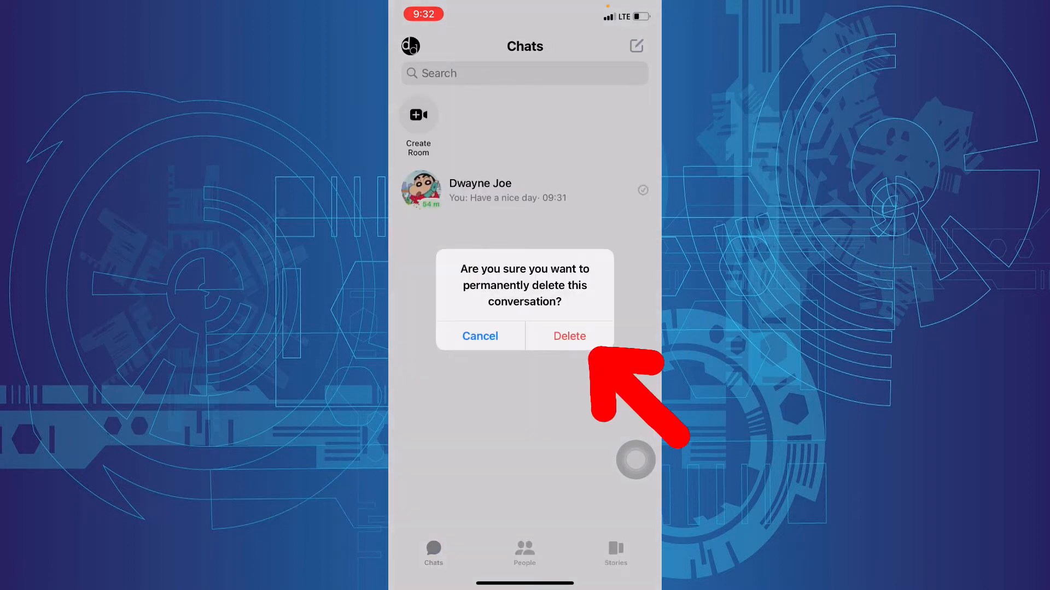
pyautogui.click(568, 336)
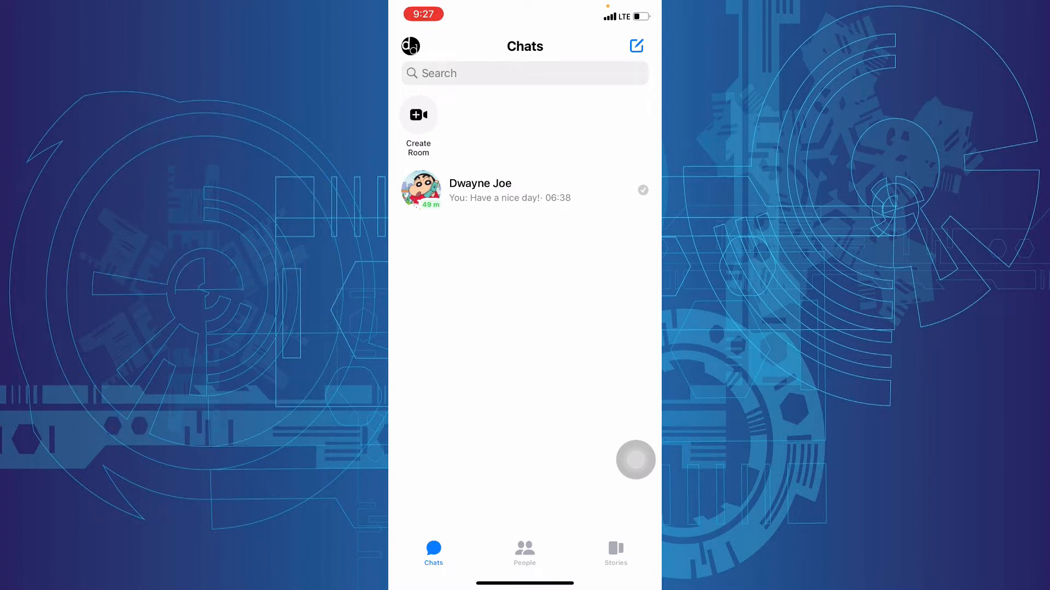
pyautogui.click(479, 190)
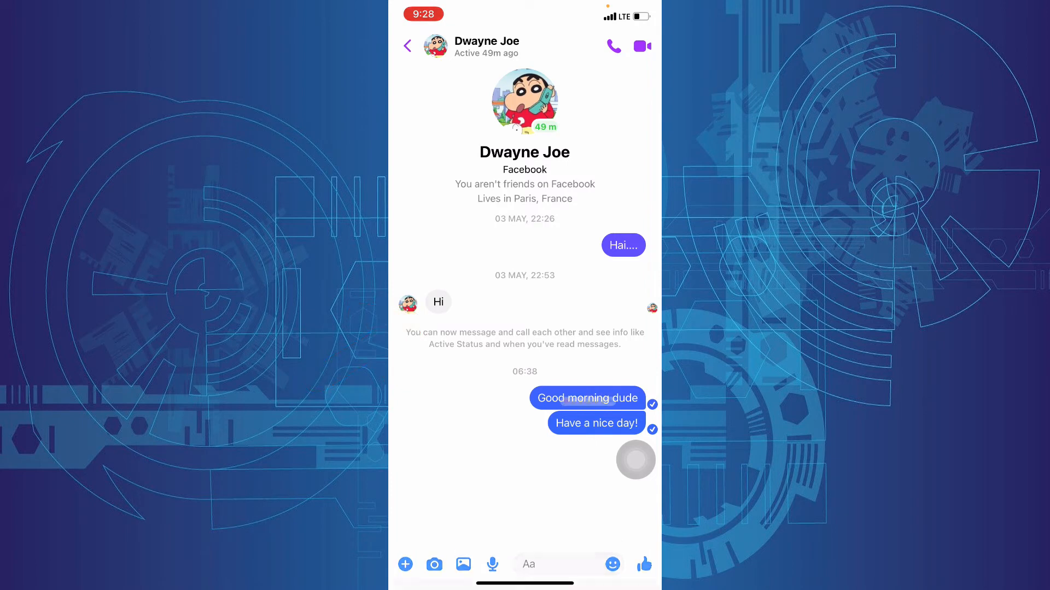
pyautogui.click(587, 398)
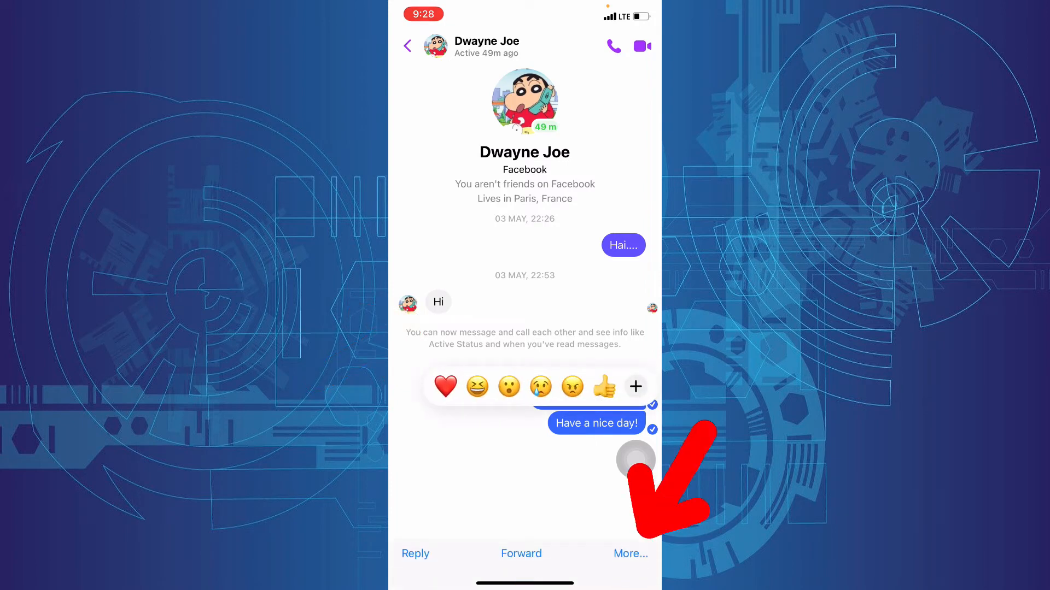
pyautogui.click(628, 553)
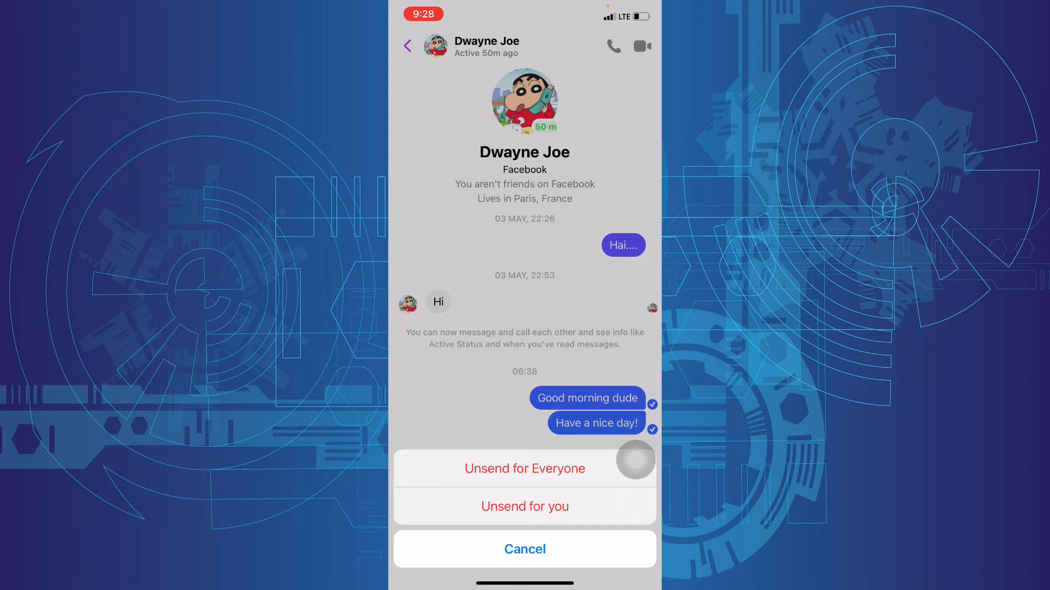
pyautogui.click(523, 468)
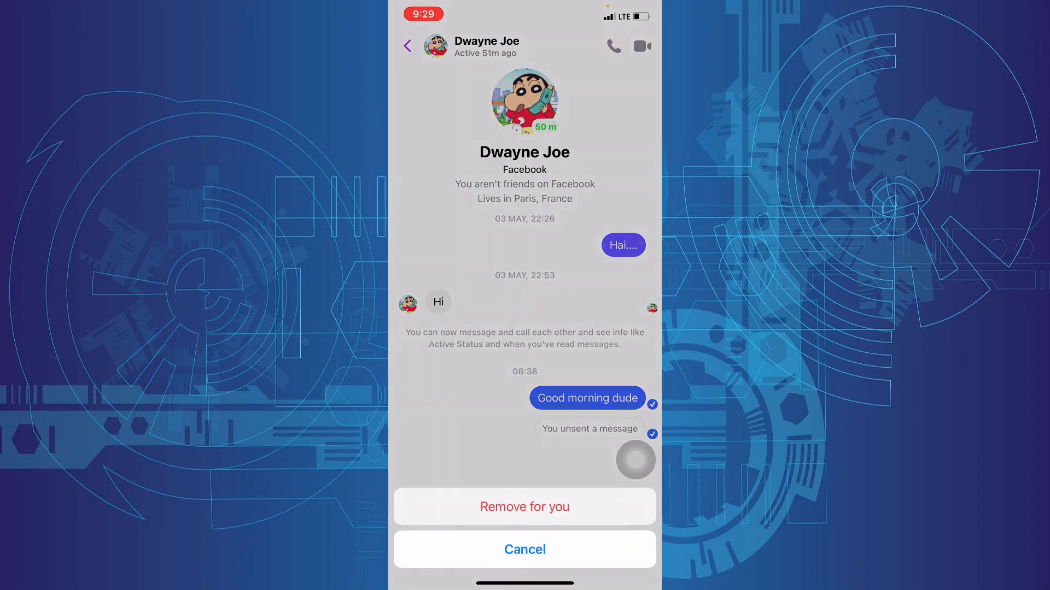
# - Remove the 'You unsent a message' notice for yourself and confirm, leaving 'Good morning dude' last
pyautogui.click(523, 506)
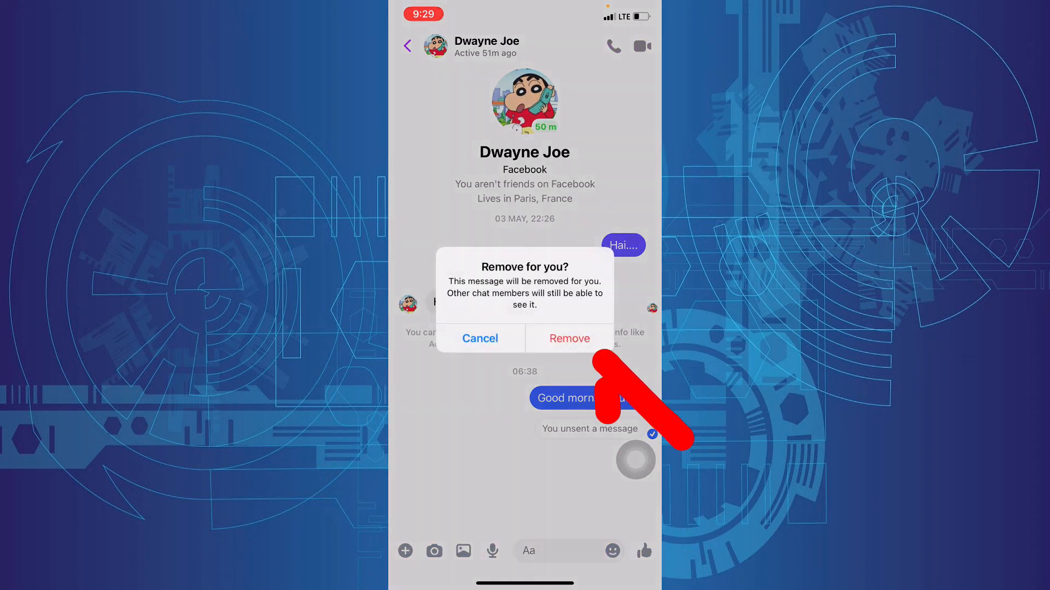
pyautogui.click(569, 338)
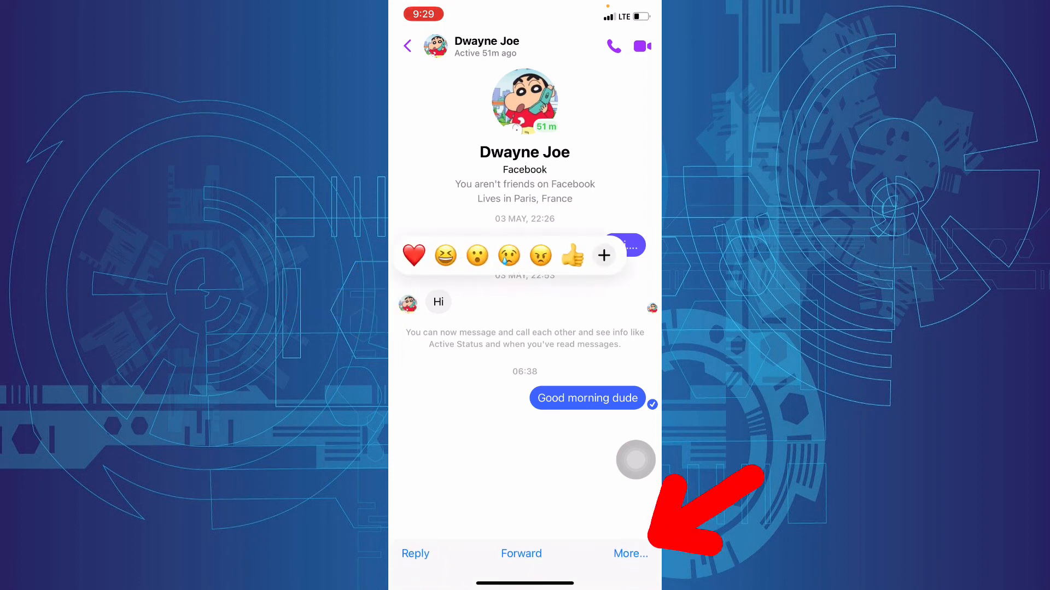
pyautogui.click(629, 553)
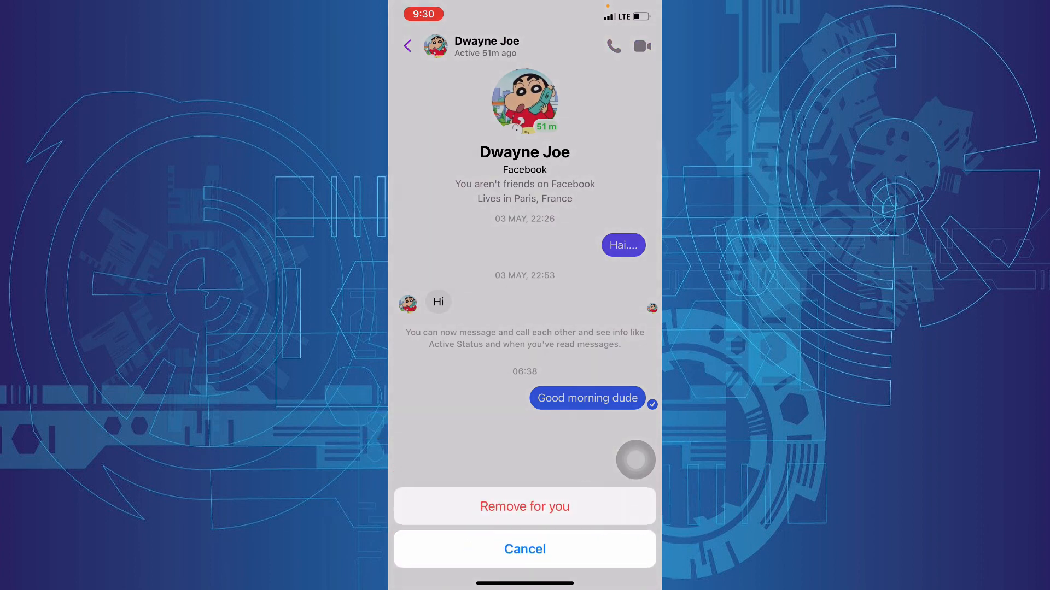
pyautogui.click(525, 549)
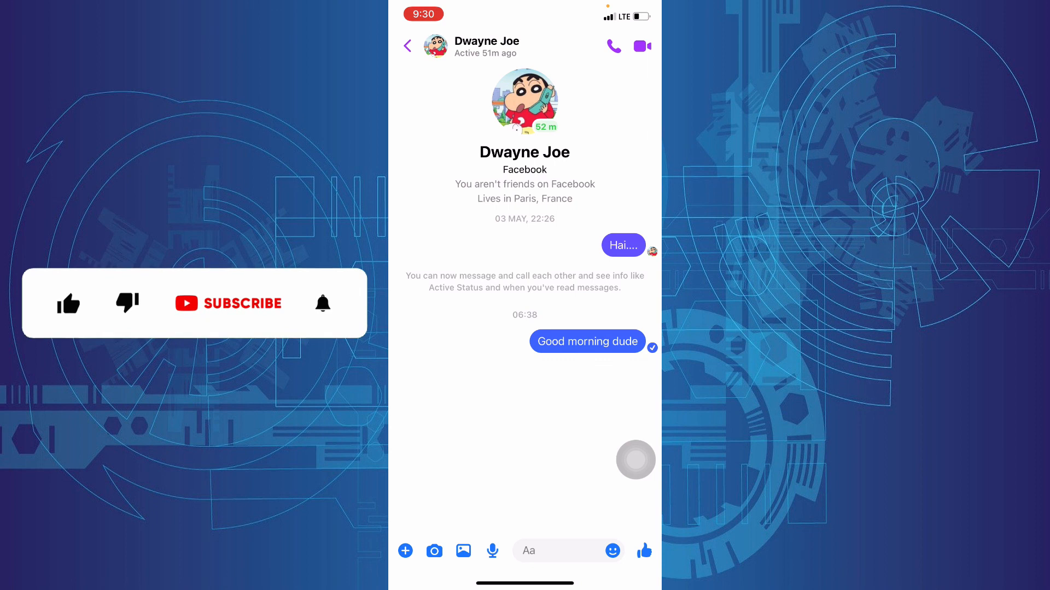
pyautogui.click(67, 303)
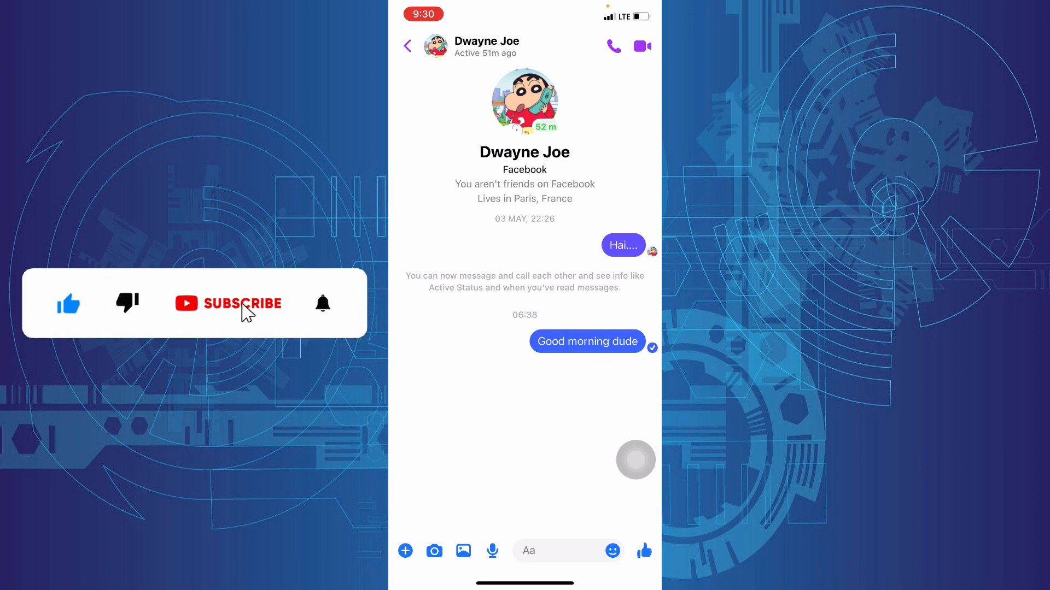
pyautogui.click(228, 303)
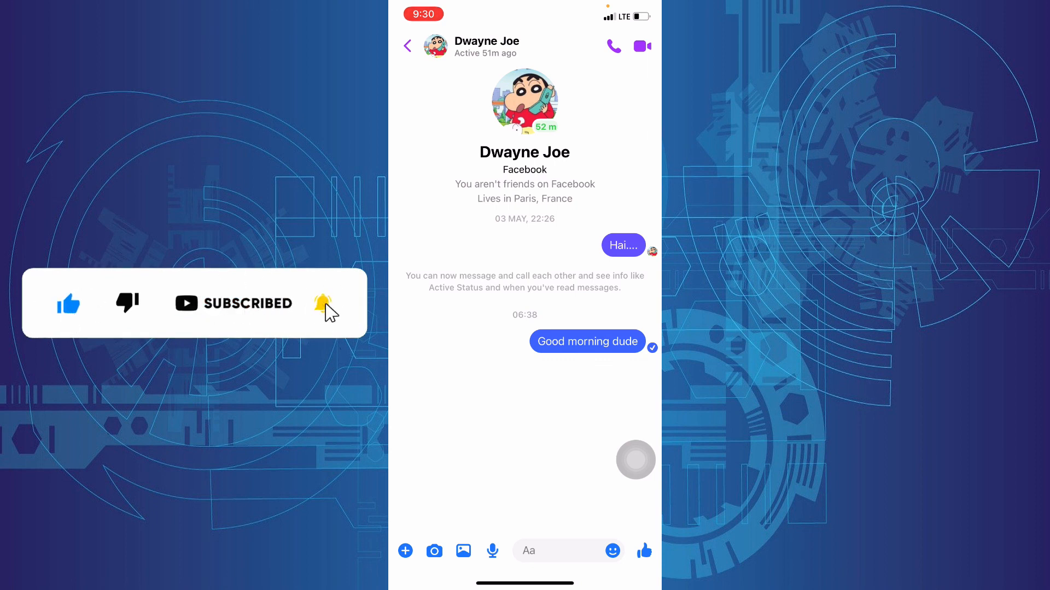